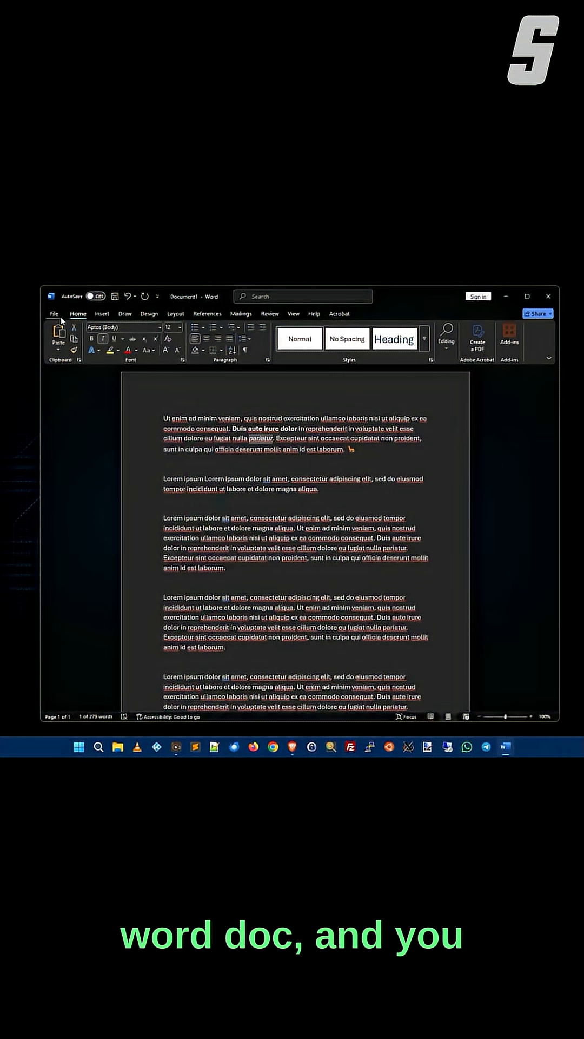
- Bring up the Print dialog (Ctrl+P) for the NVMe drive image, previewed in landscape on A4
click(53, 313)
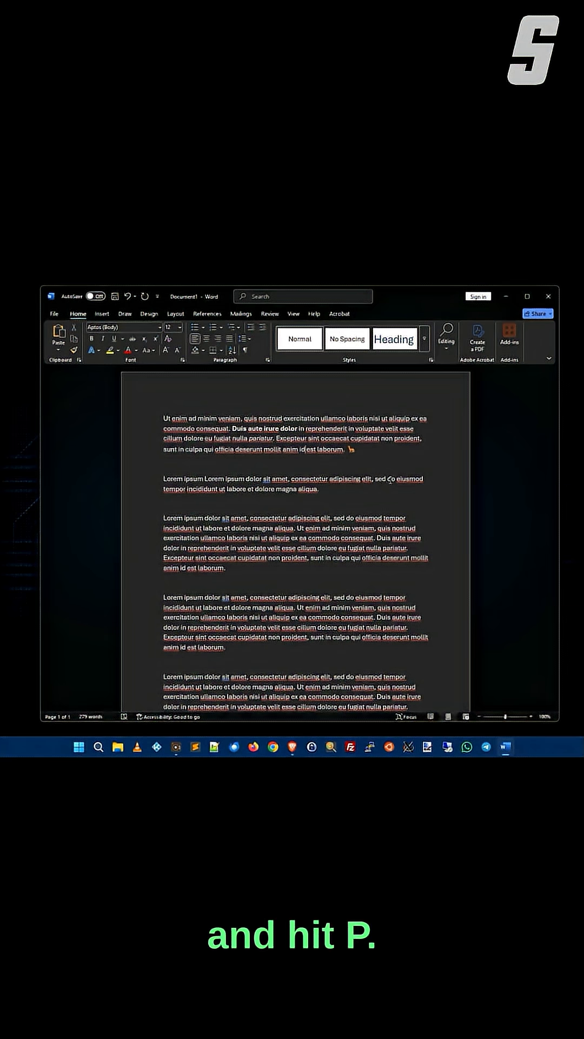
key(ctrl+p)
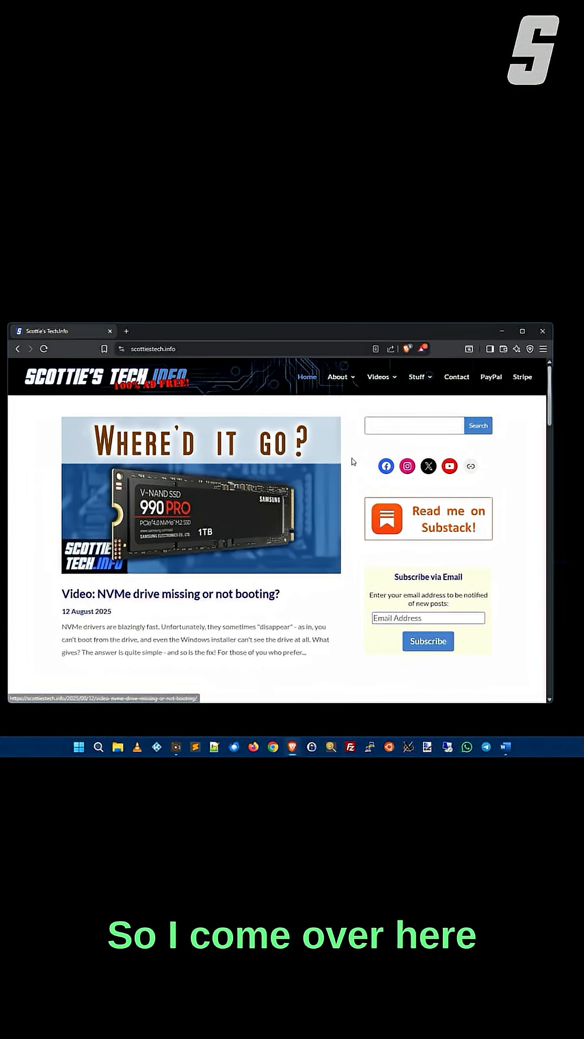
key(ctrl+p)
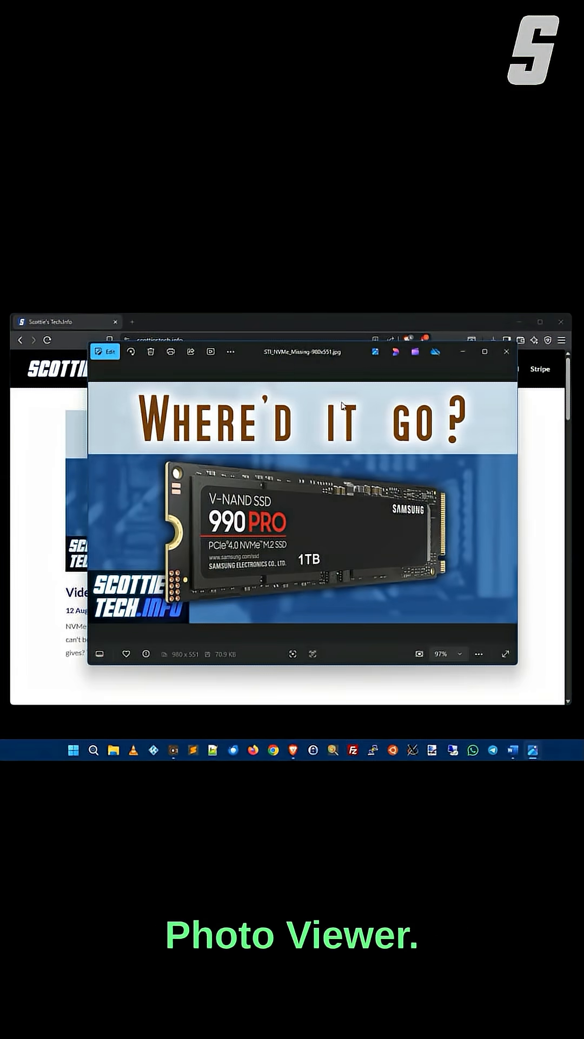
key(ctrl+p)
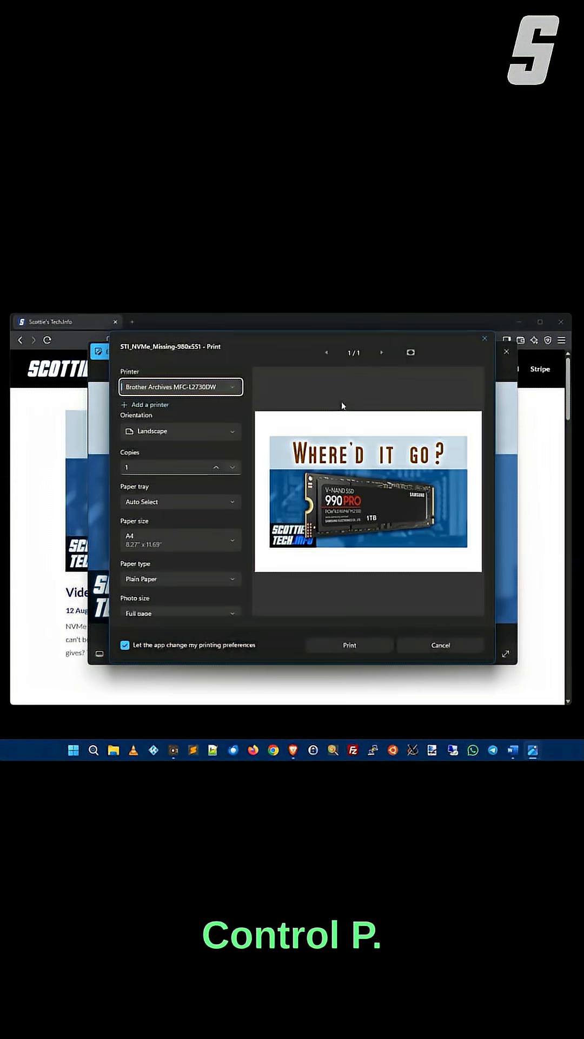